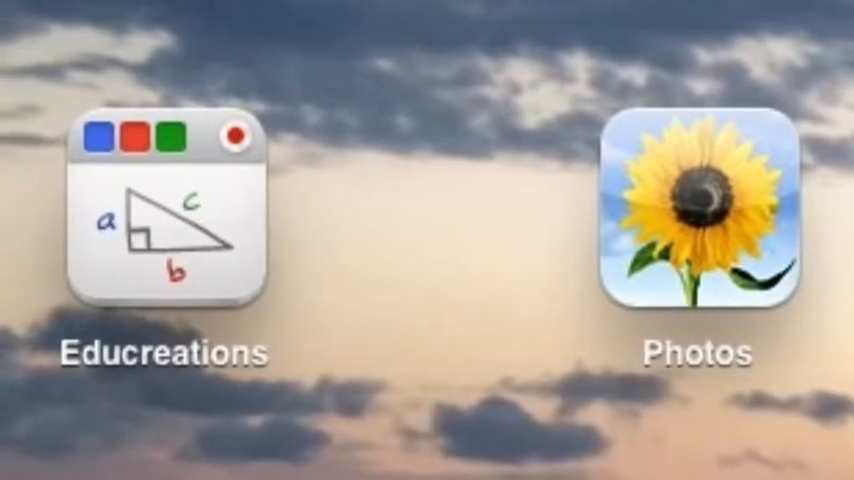
- Launch Educreations and bring up the PicJointer / Thinking Map lesson board
click(170, 220)
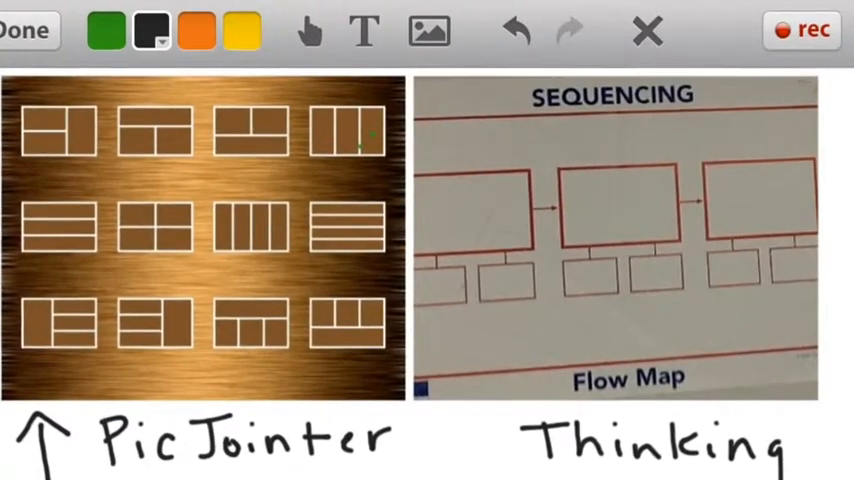
click(428, 32)
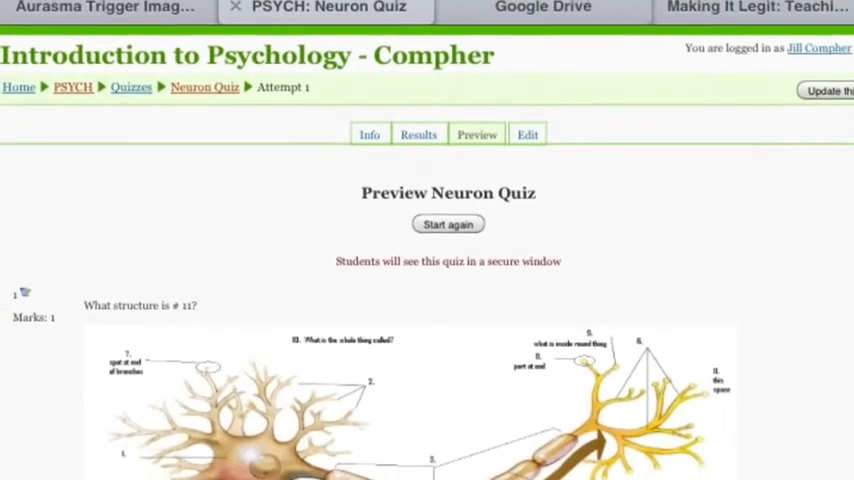
- Show the Aurasma Trigger Images blog post listing the school's Aurasma channels
click(110, 8)
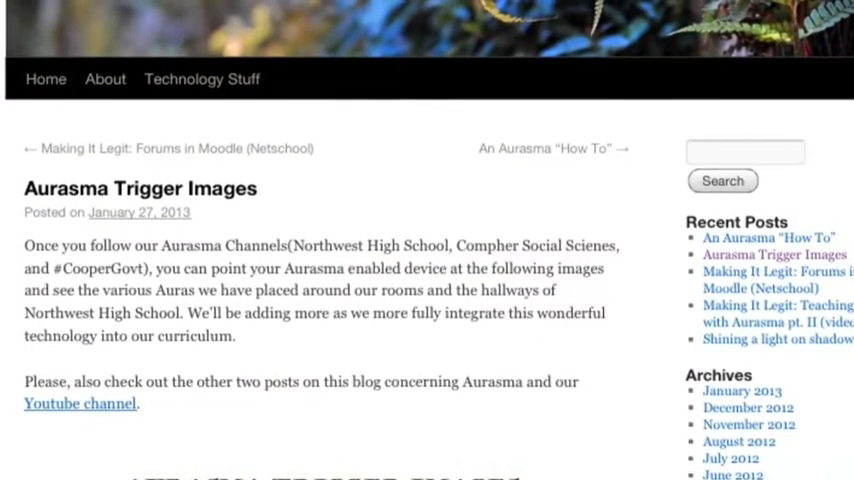